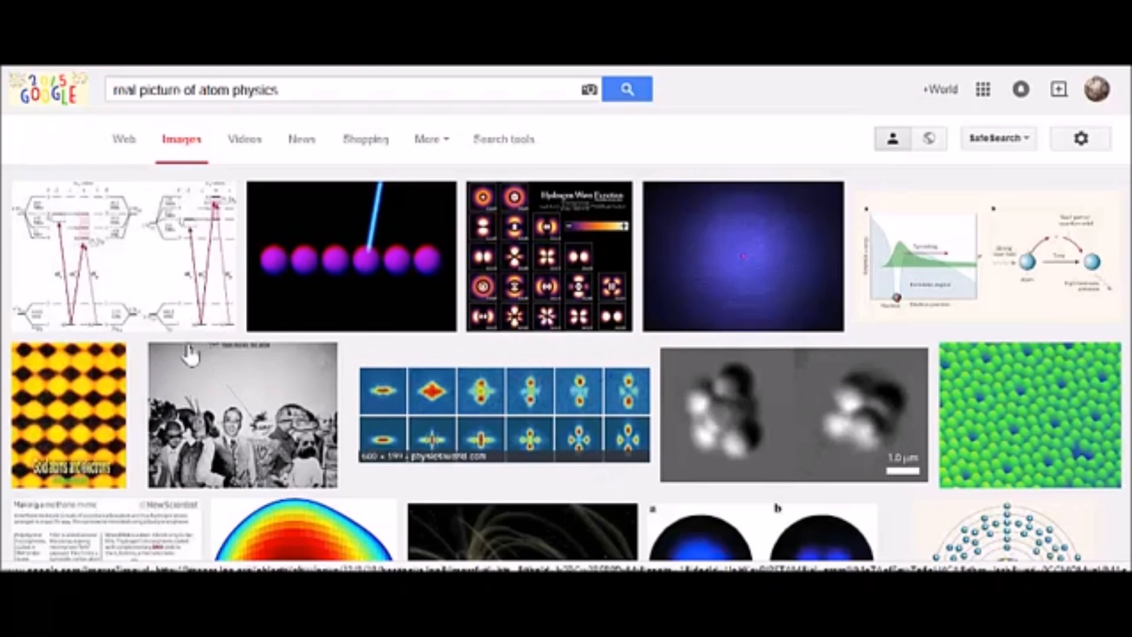
mouse_move(207, 305)
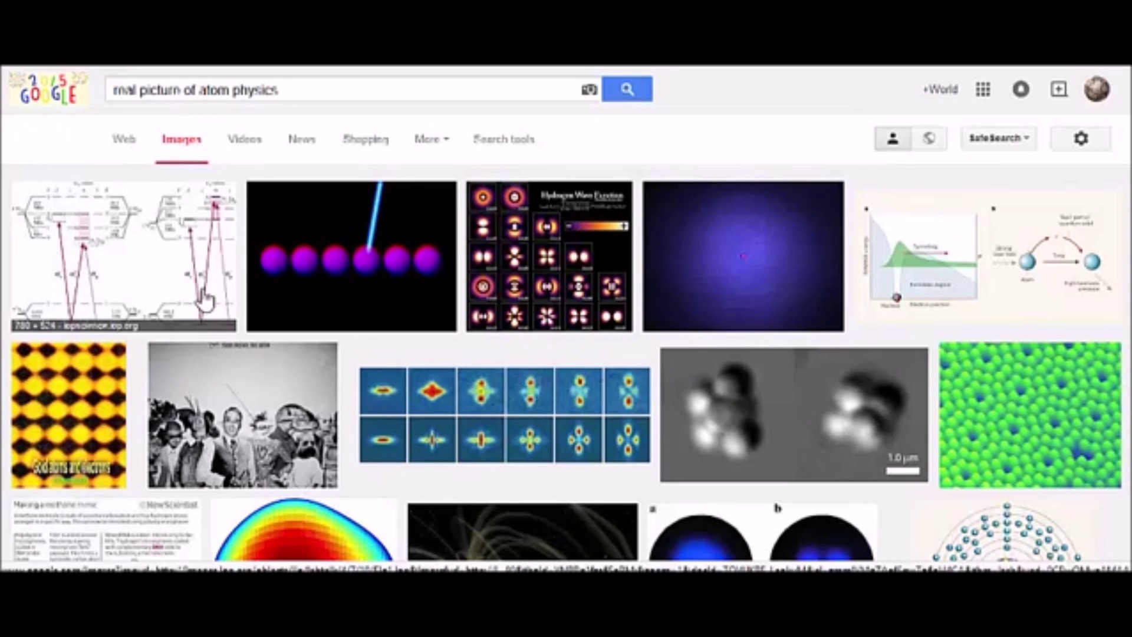
mouse_move(129, 106)
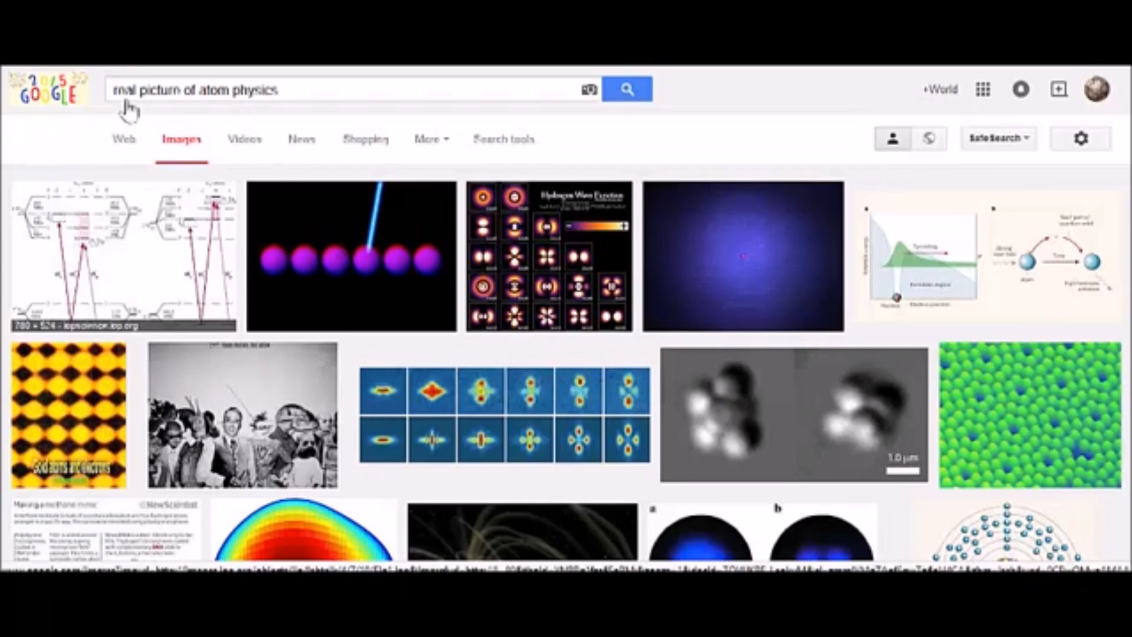
mouse_move(352, 434)
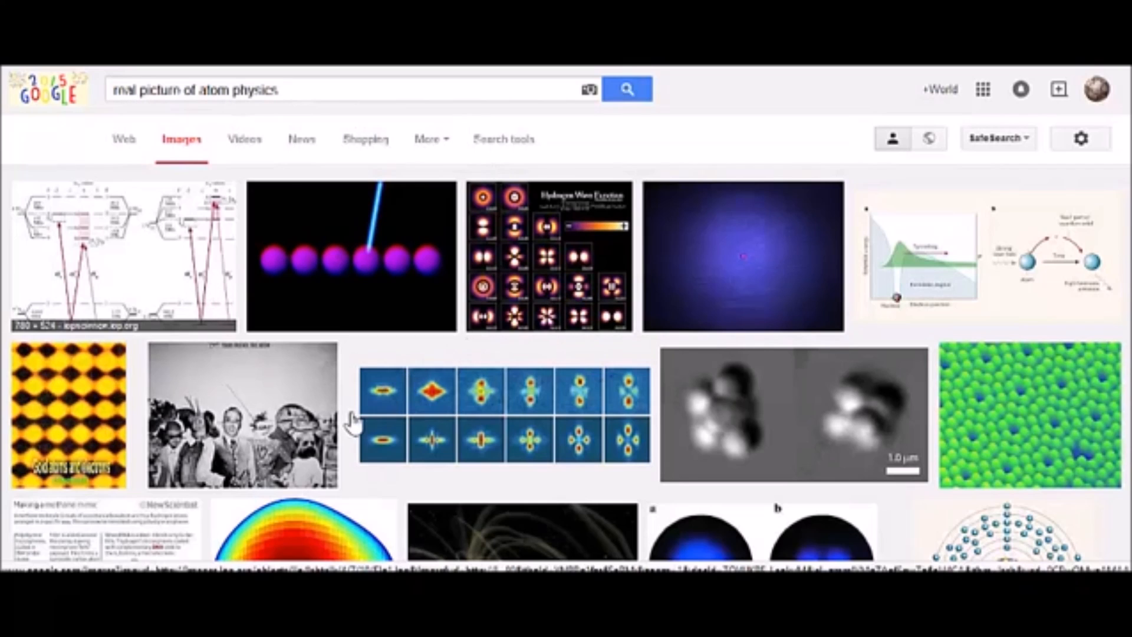
mouse_move(670, 276)
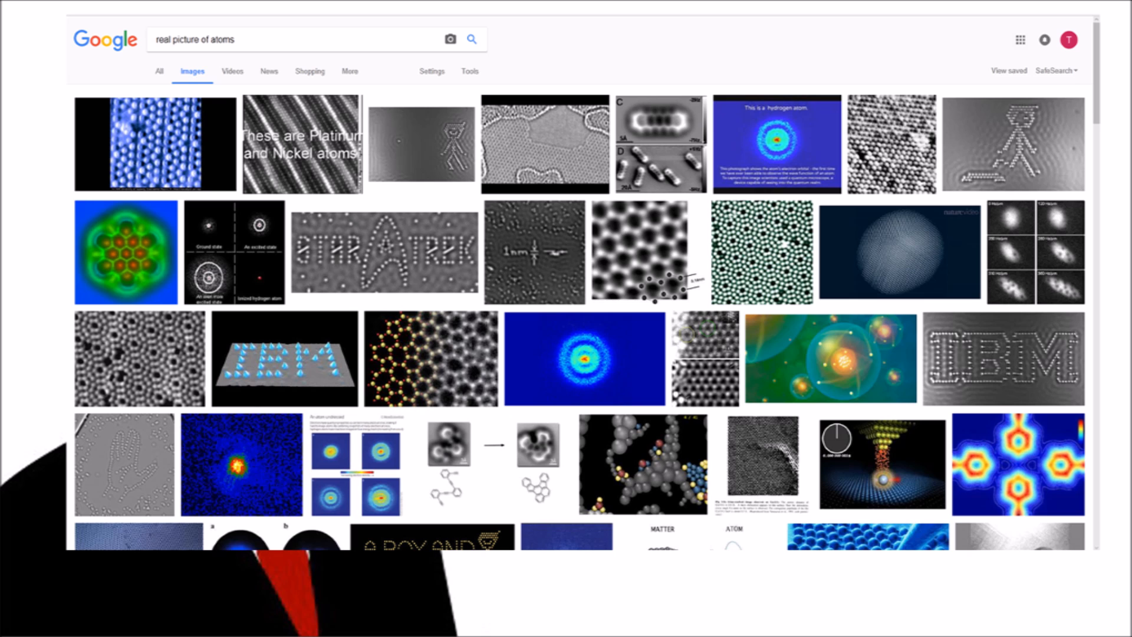
- Scroll the Google Images results to bring up the colourful 3D atom-ring preview
scroll(down, 3)
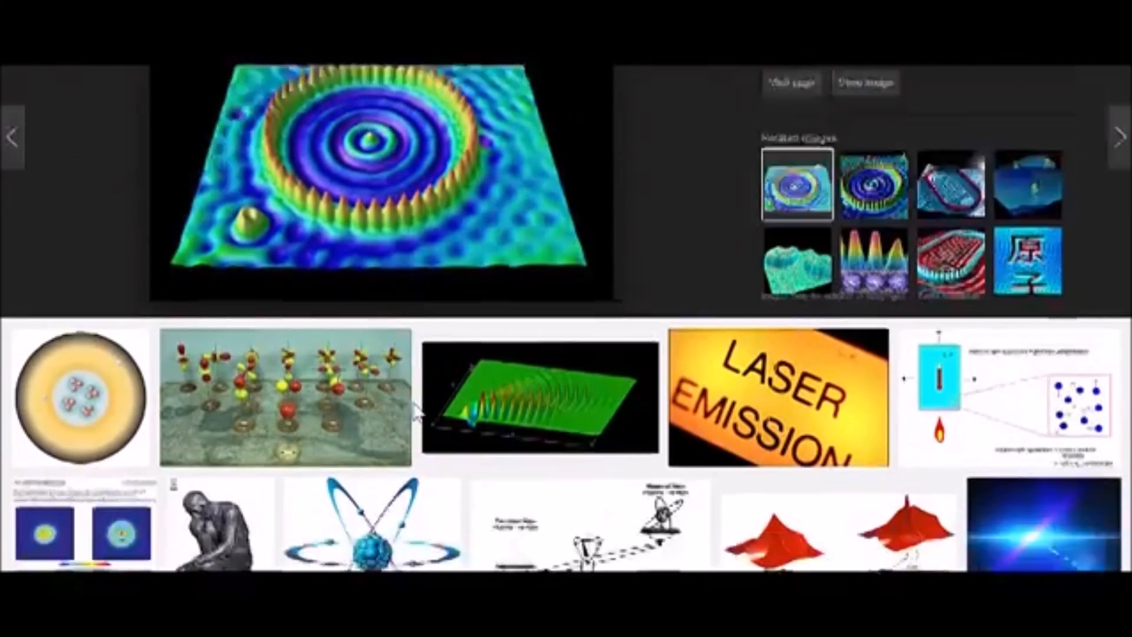
- Scroll down the atom image results toward the 'Picture of a real atom?' thread
scroll(down, 3)
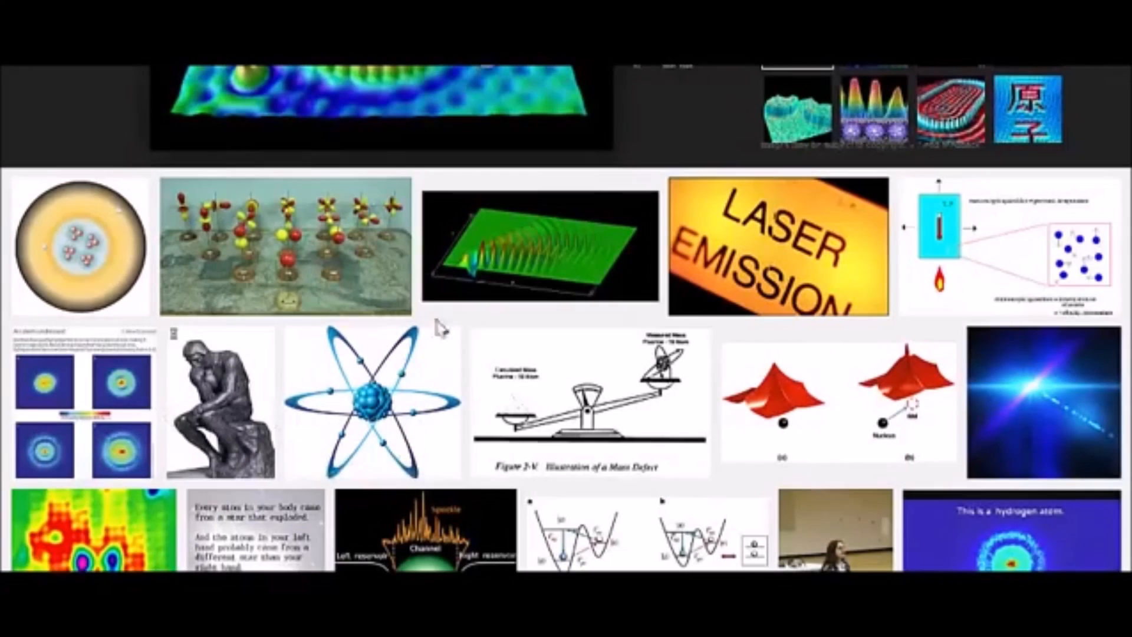
scroll(down, 3)
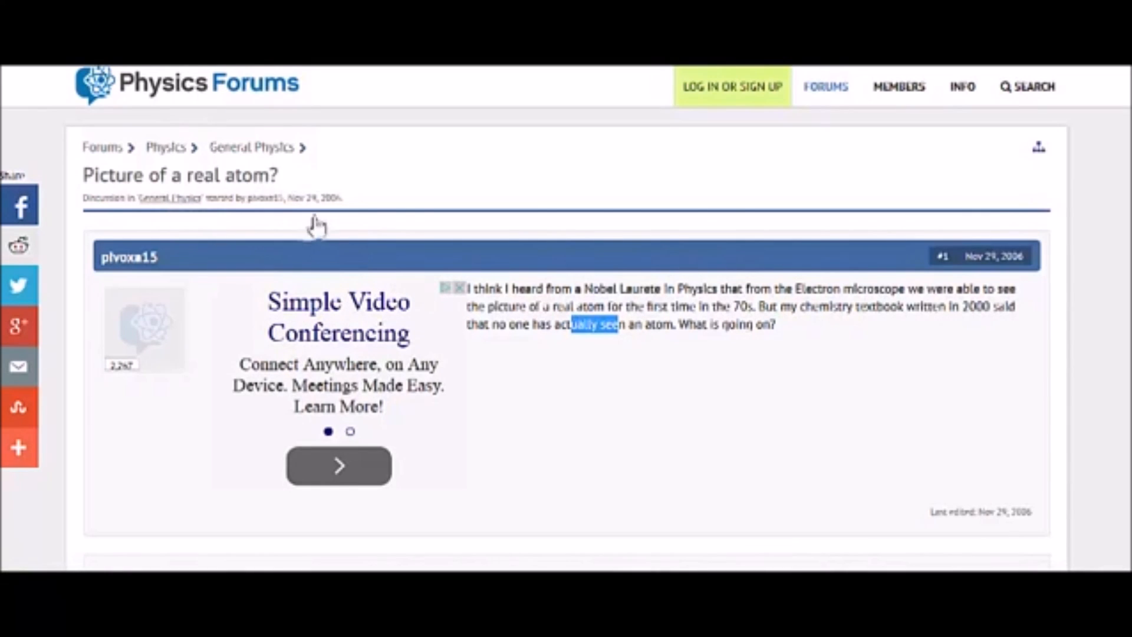
mouse_move(546, 347)
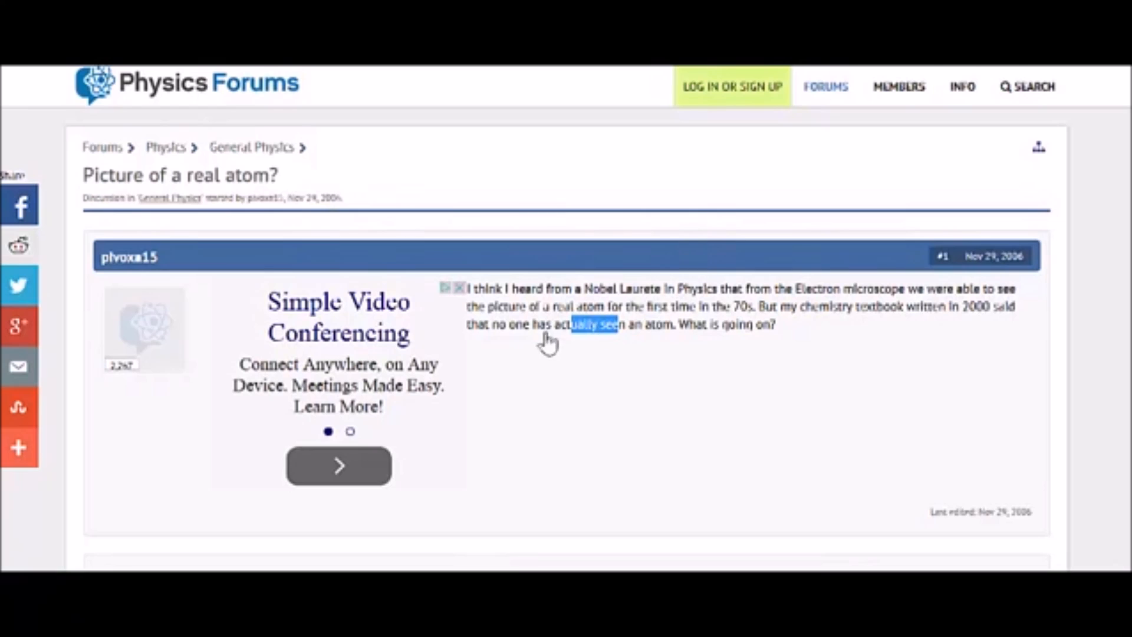
mouse_move(493, 332)
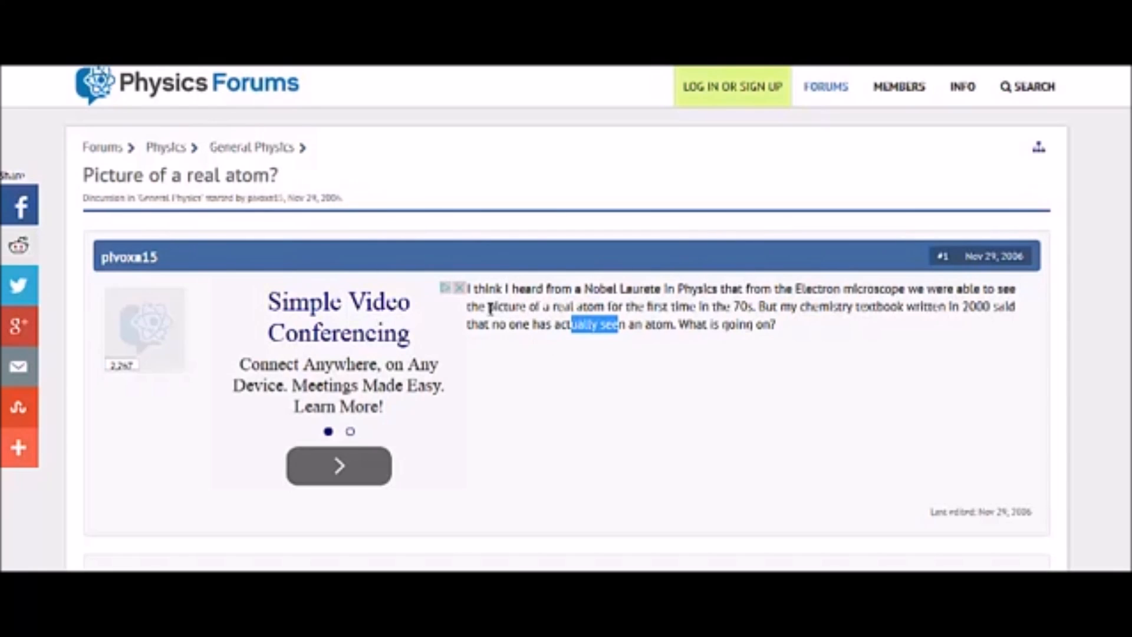
mouse_move(783, 272)
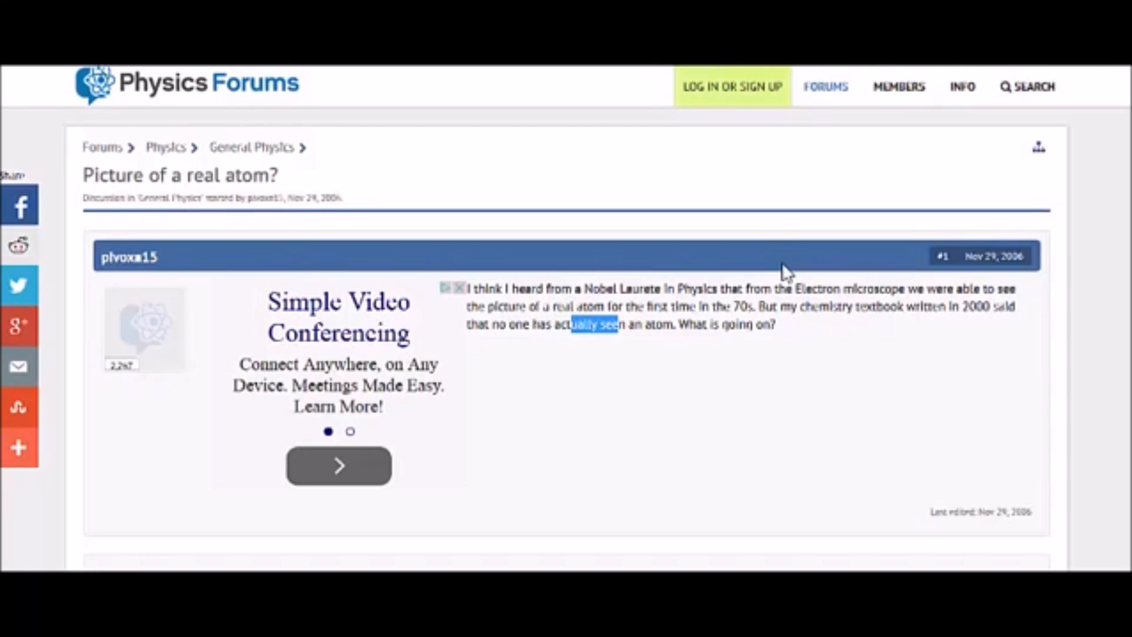
mouse_move(632, 378)
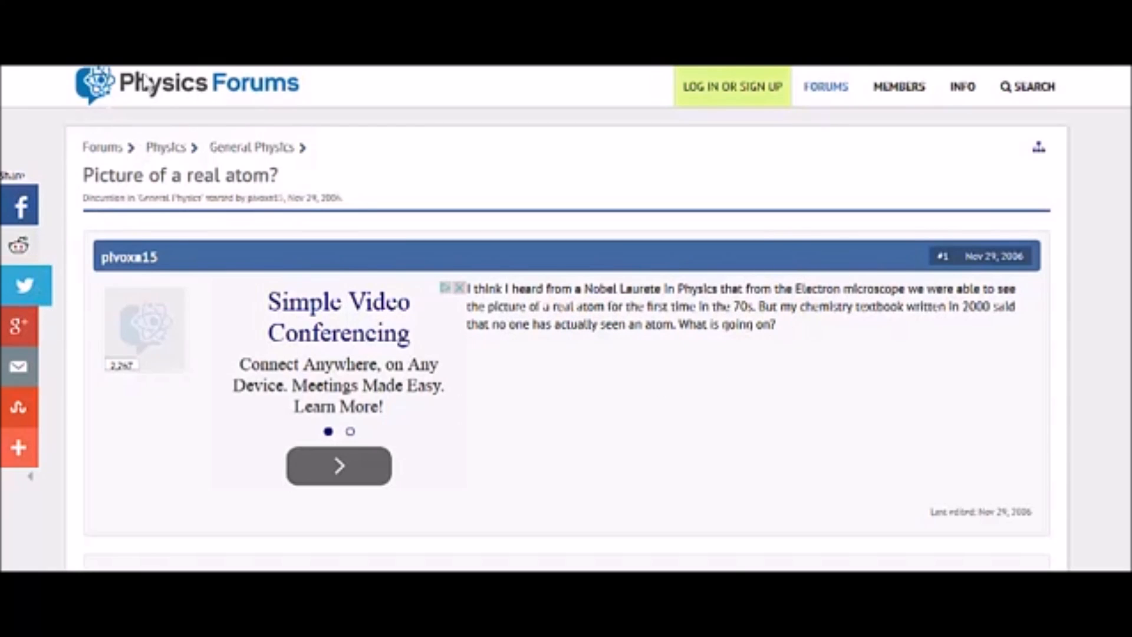
mouse_move(103, 187)
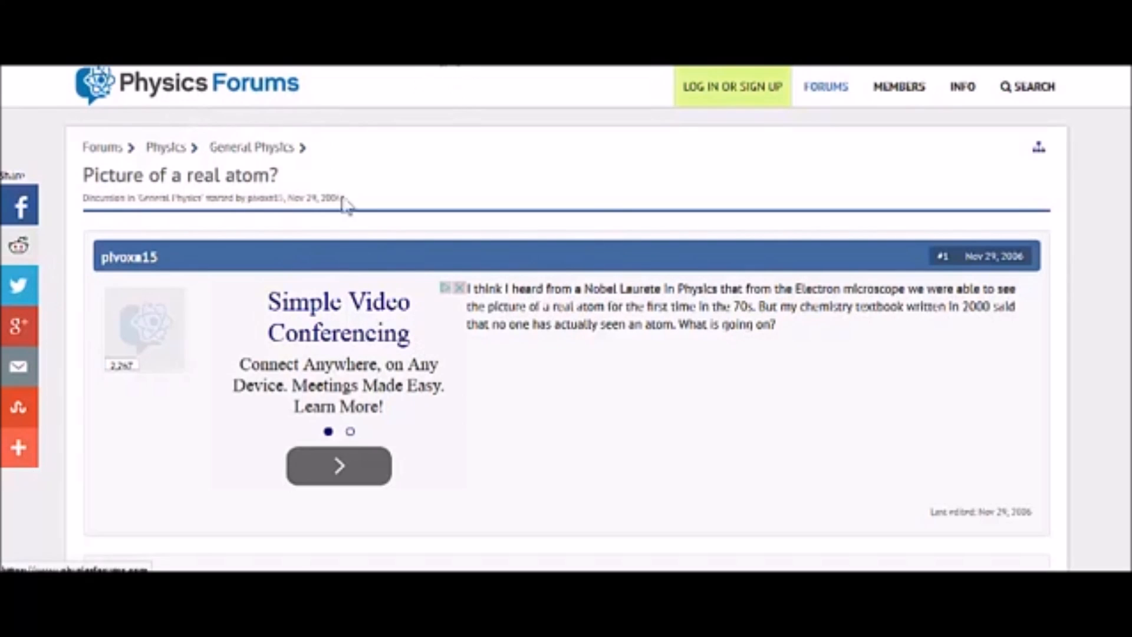
mouse_move(544, 324)
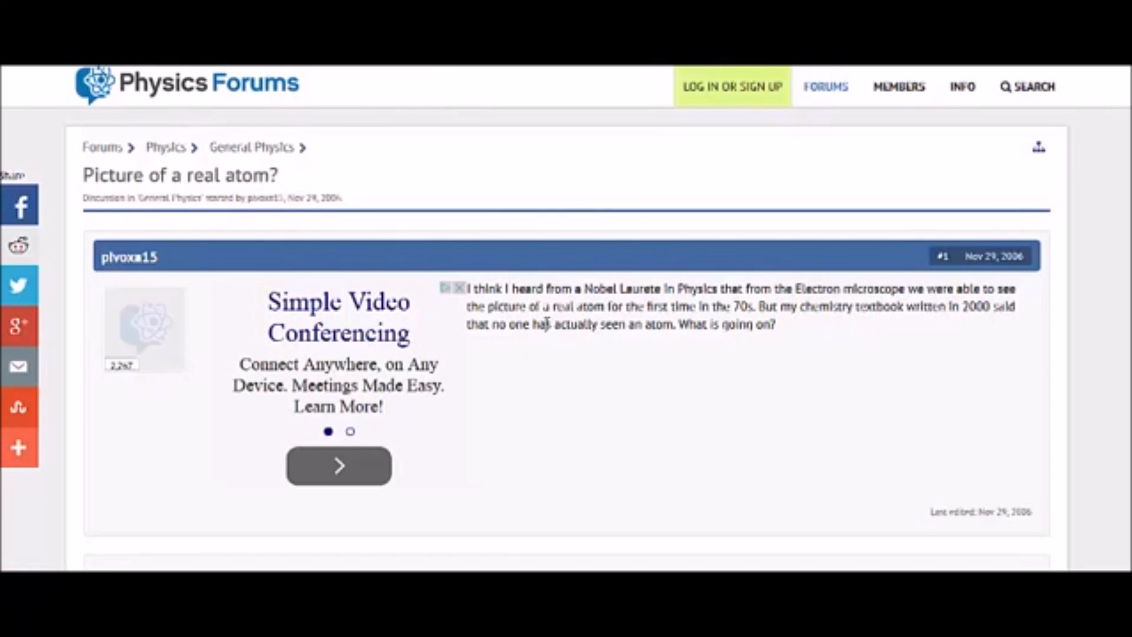
mouse_move(571, 346)
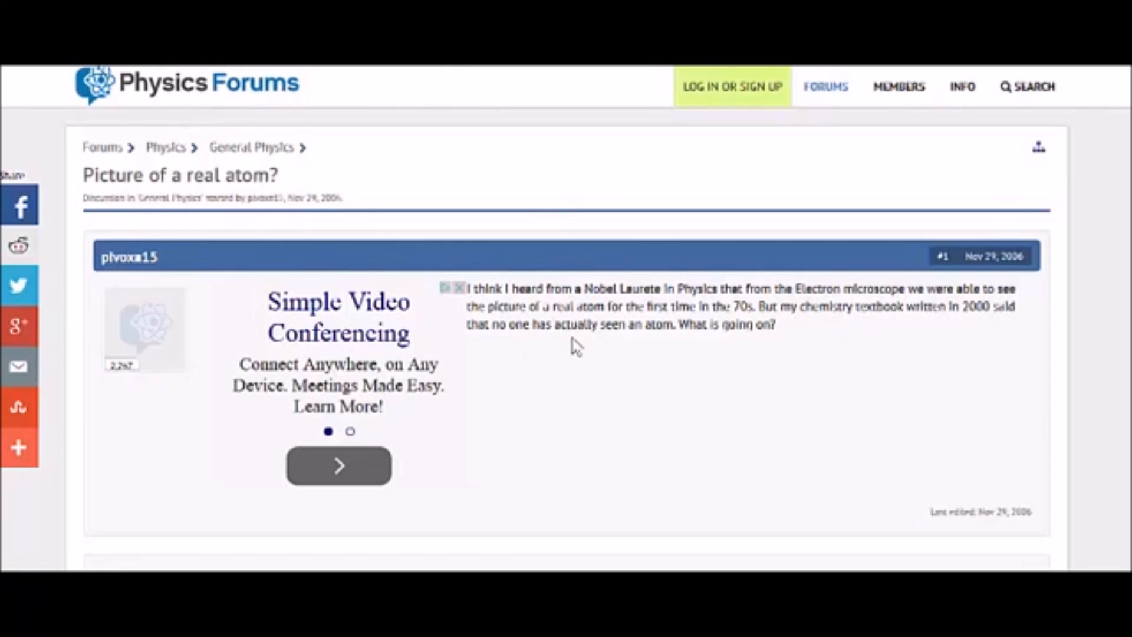
mouse_move(706, 329)
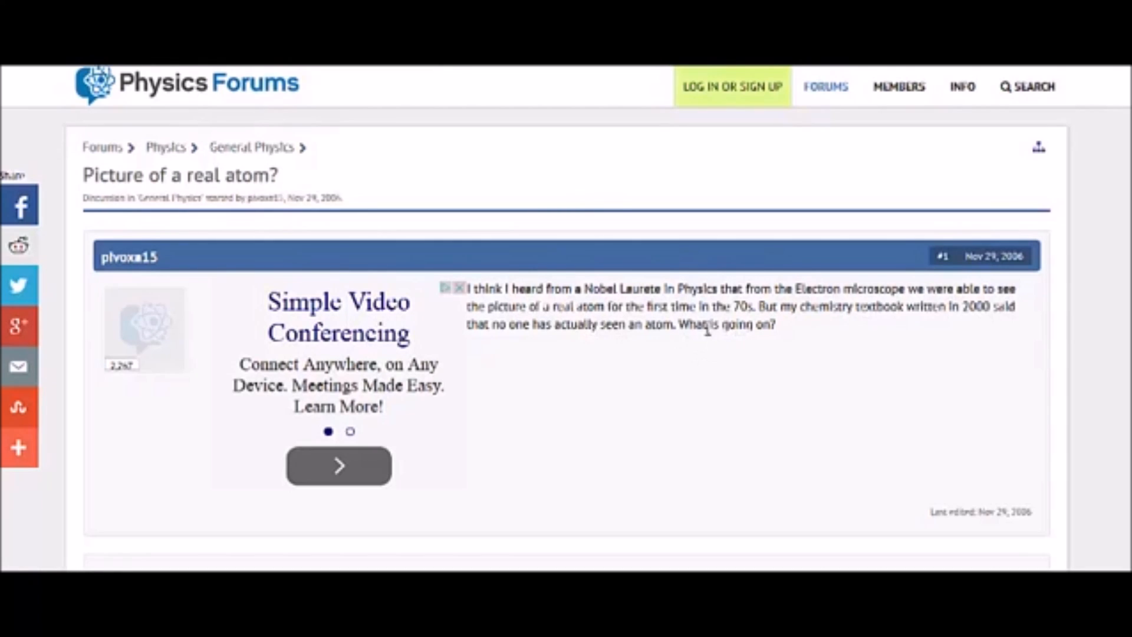
mouse_move(730, 326)
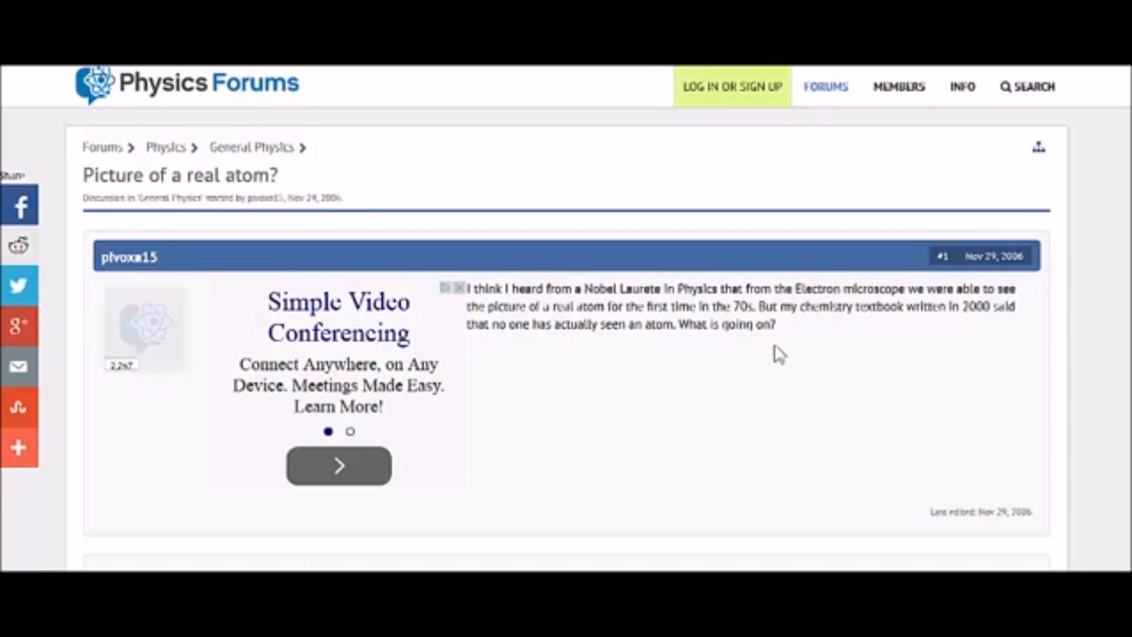
mouse_move(895, 339)
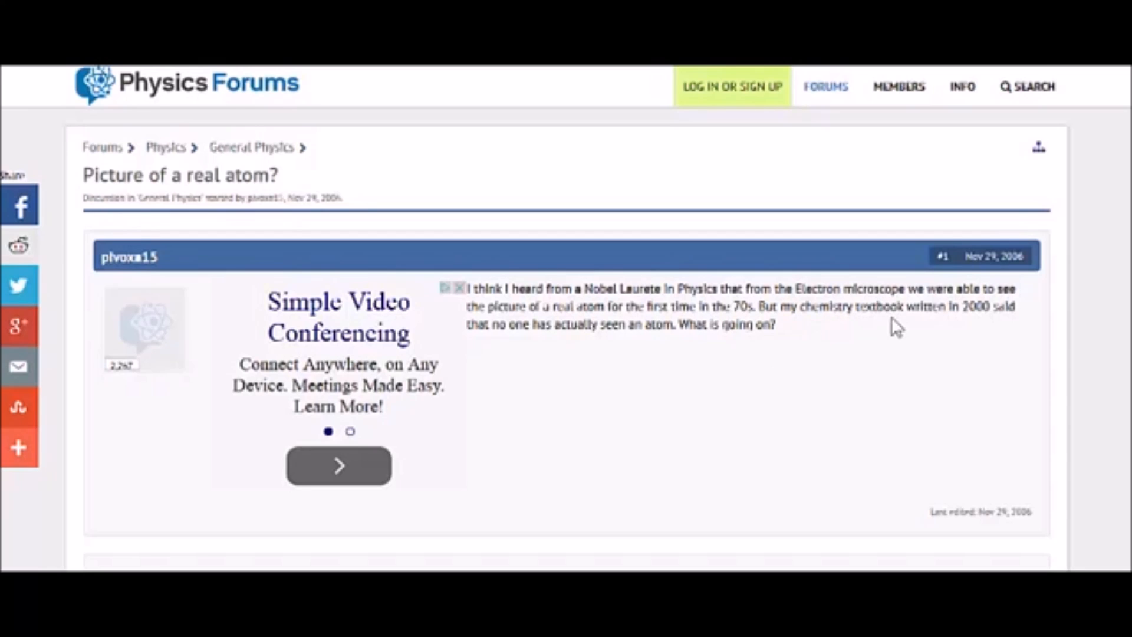
mouse_move(840, 346)
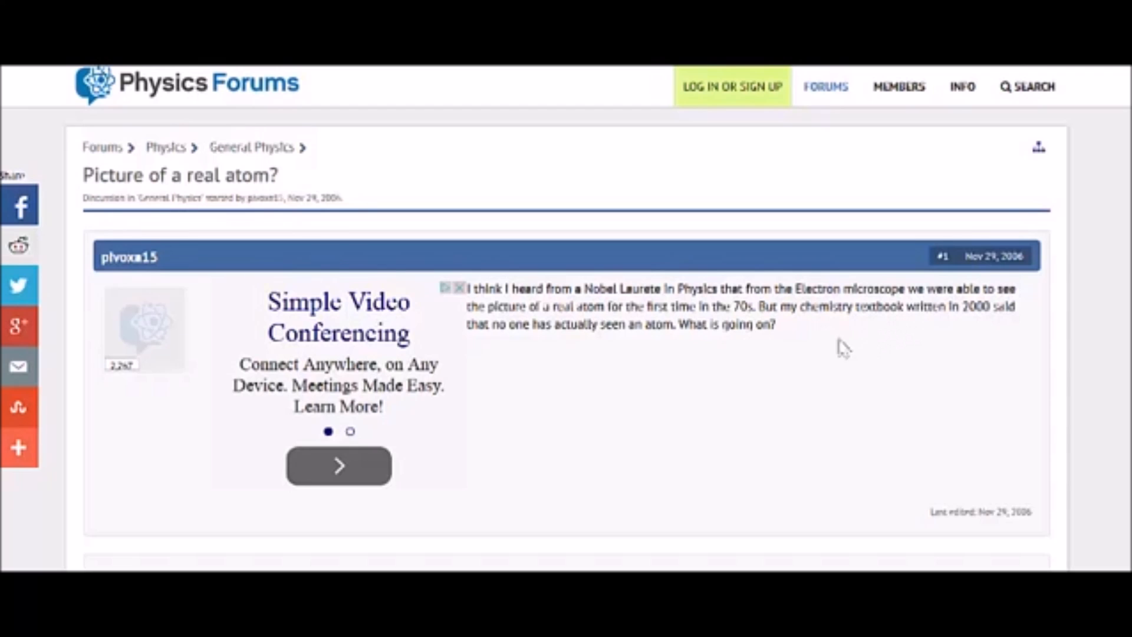
mouse_move(797, 359)
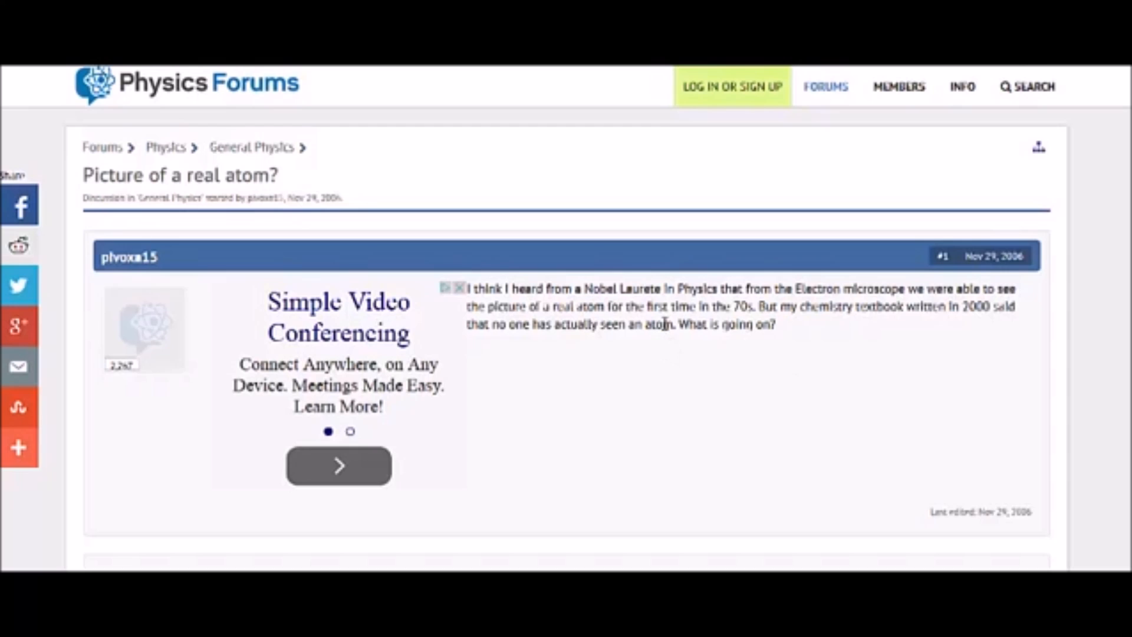
- Scroll past the first post to the reply about what 'to see' means
scroll(down, 3)
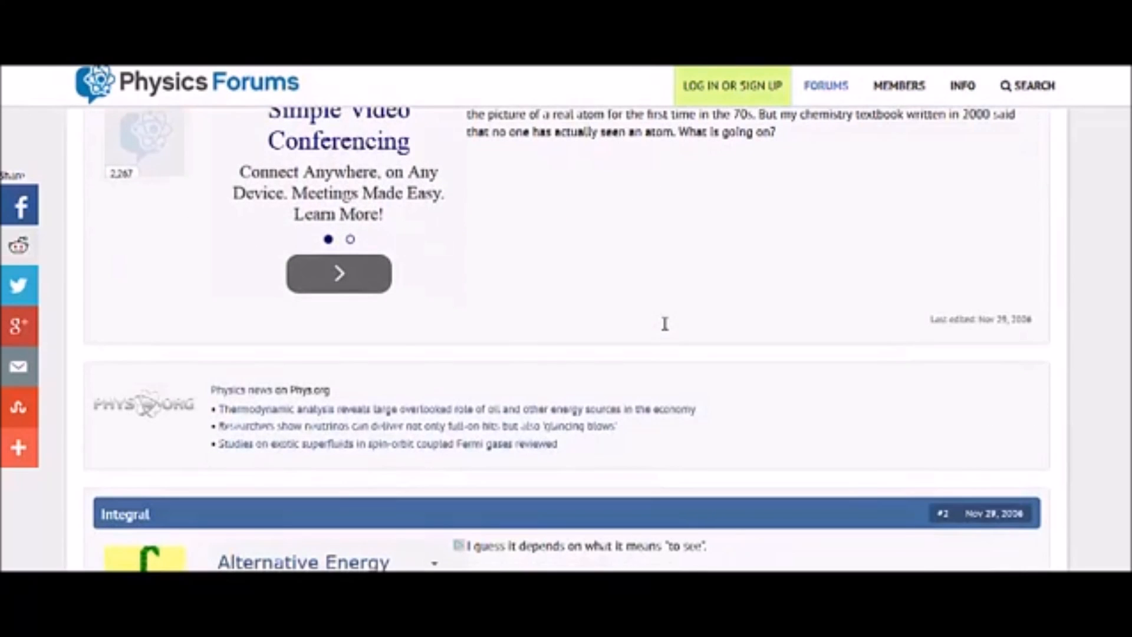
scroll(down, 3)
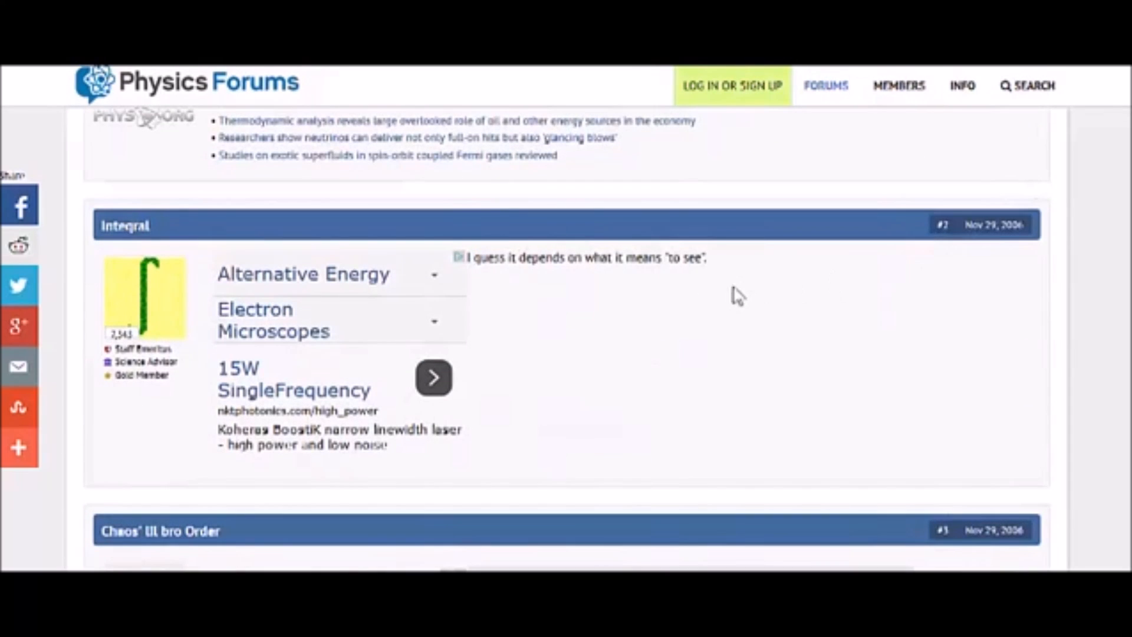
mouse_move(590, 292)
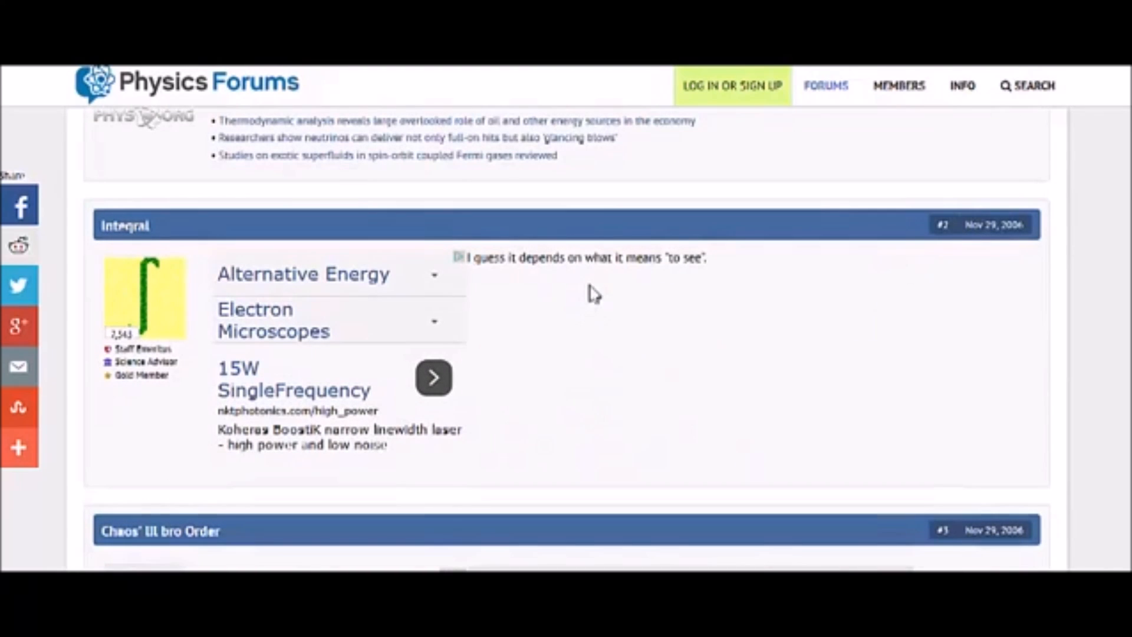
mouse_move(912, 300)
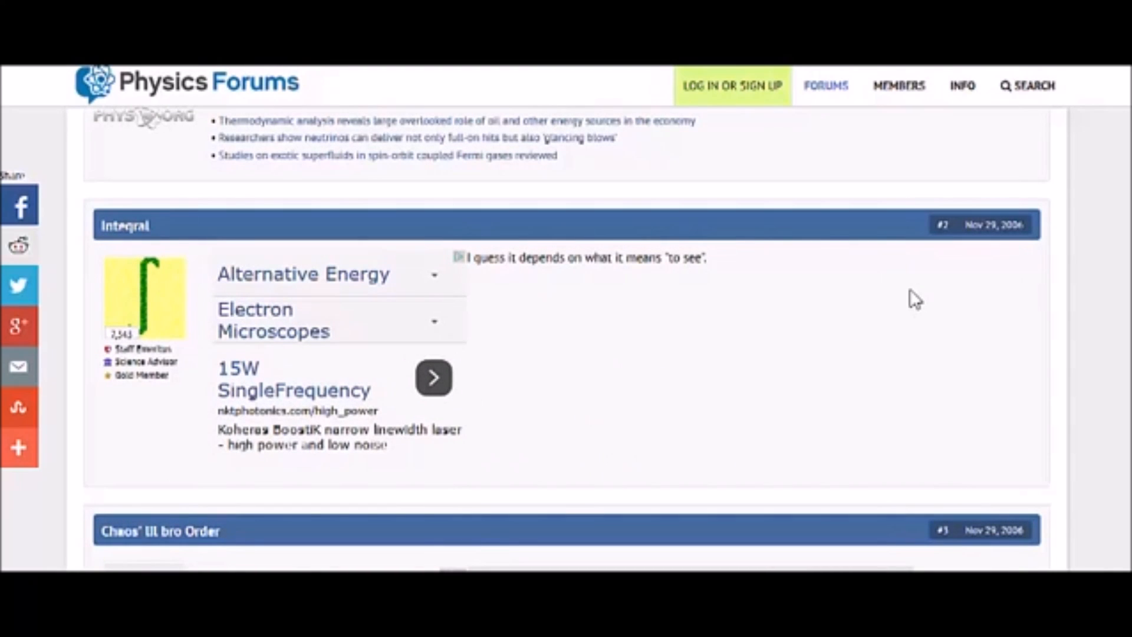
mouse_move(687, 347)
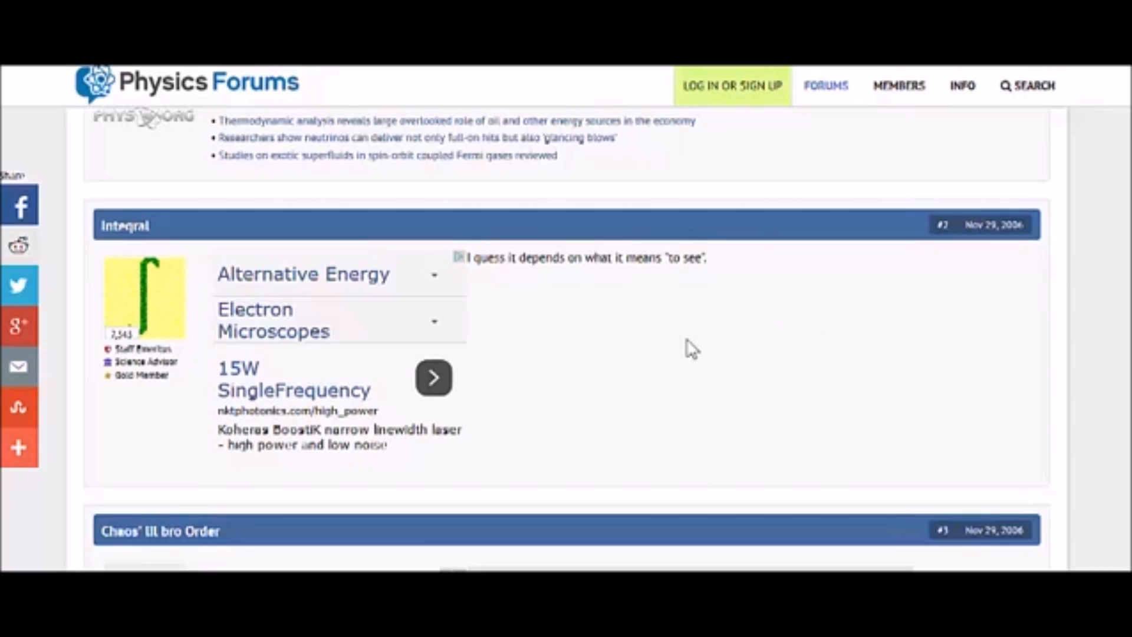
- Scroll to post #3 about imaging atoms with AFM and STM microscopes
scroll(down, 3)
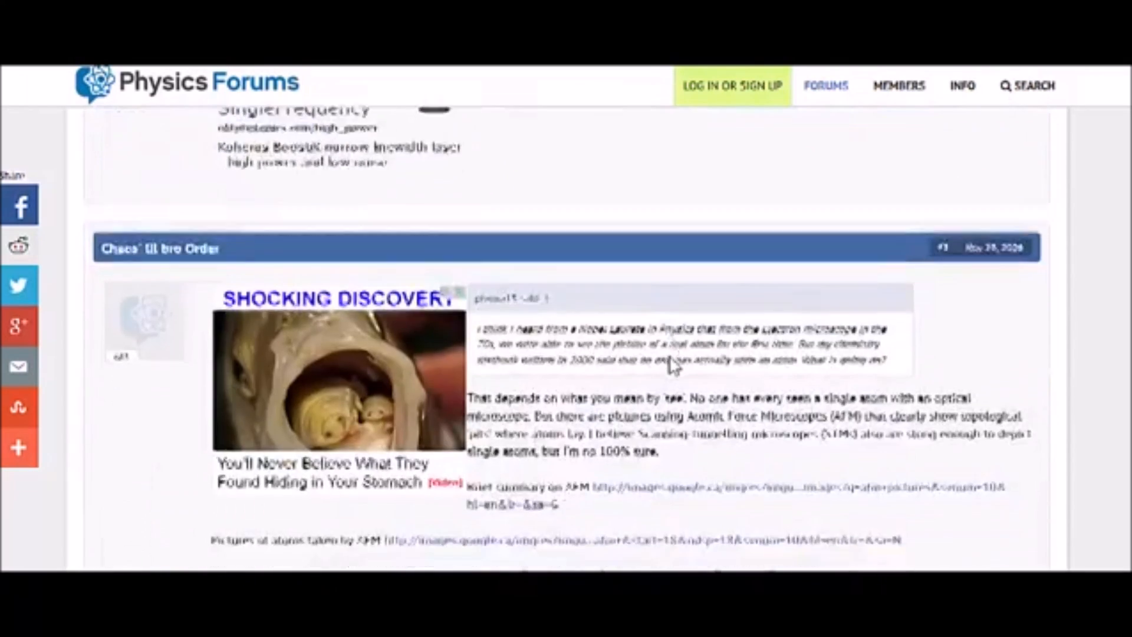
scroll(down, 3)
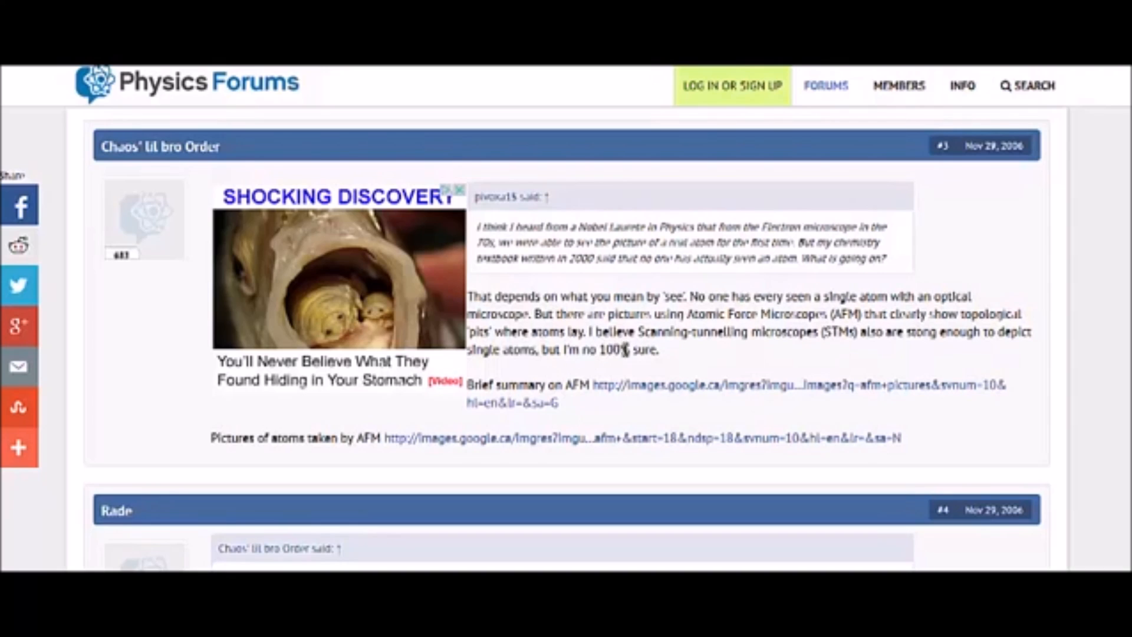
mouse_move(822, 369)
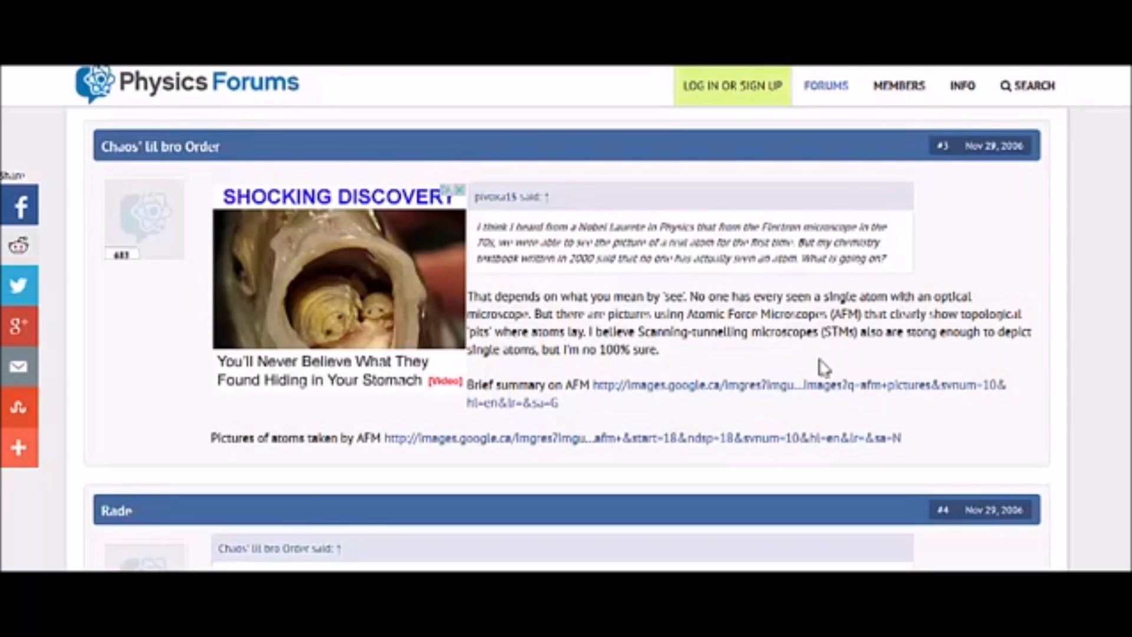
mouse_move(859, 362)
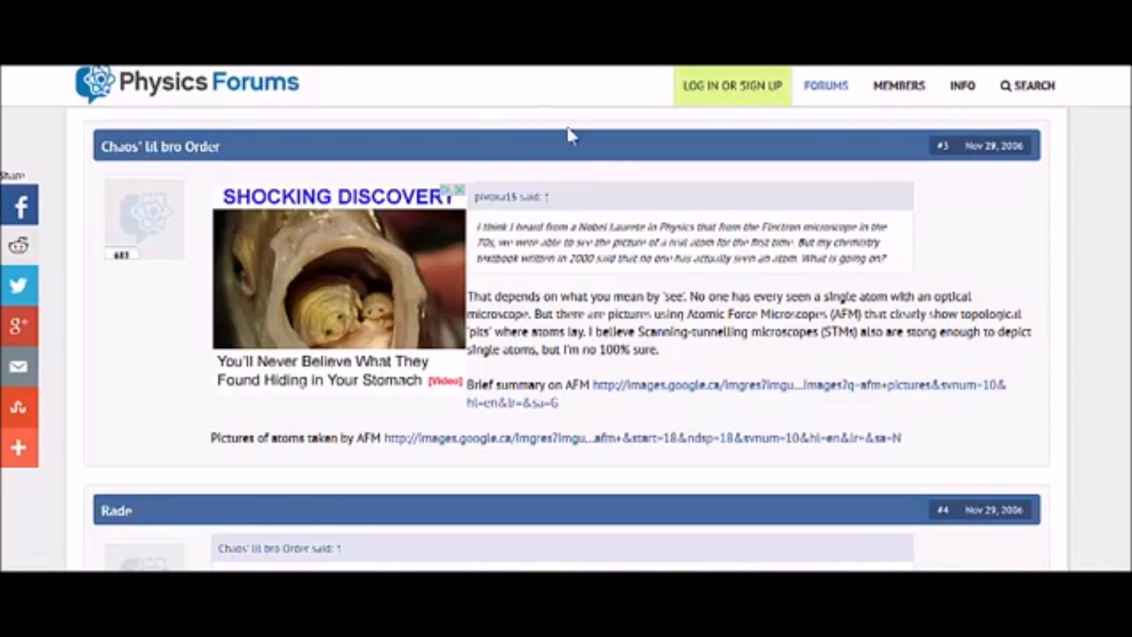
mouse_move(635, 364)
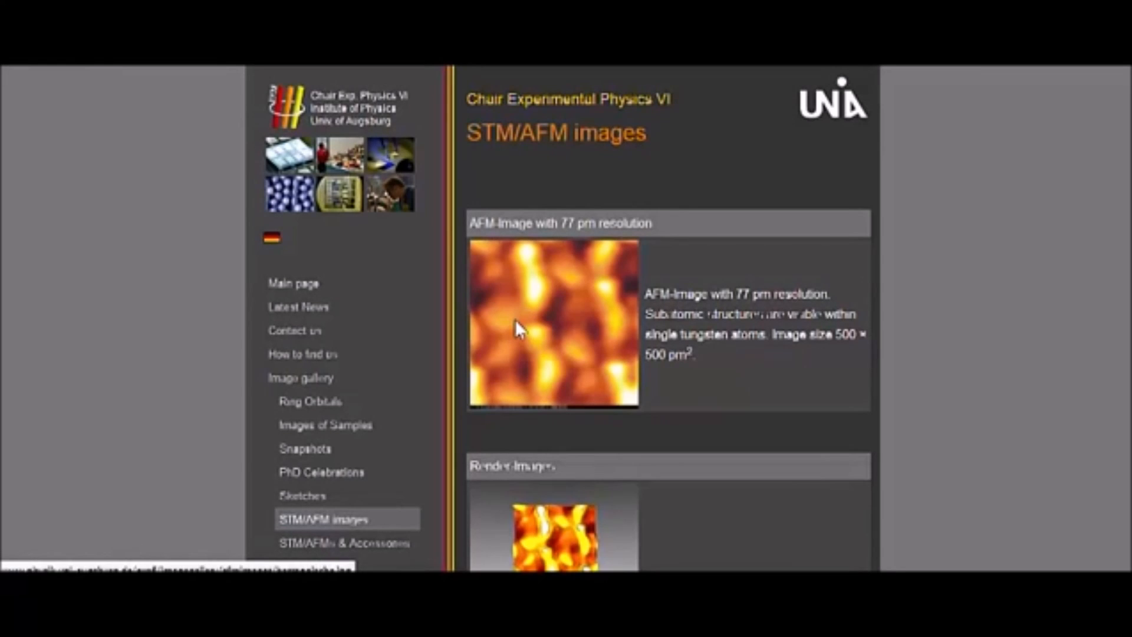
- Return to the Physics Forums thread and view post #3 with its AFM image links
scroll(down, 3)
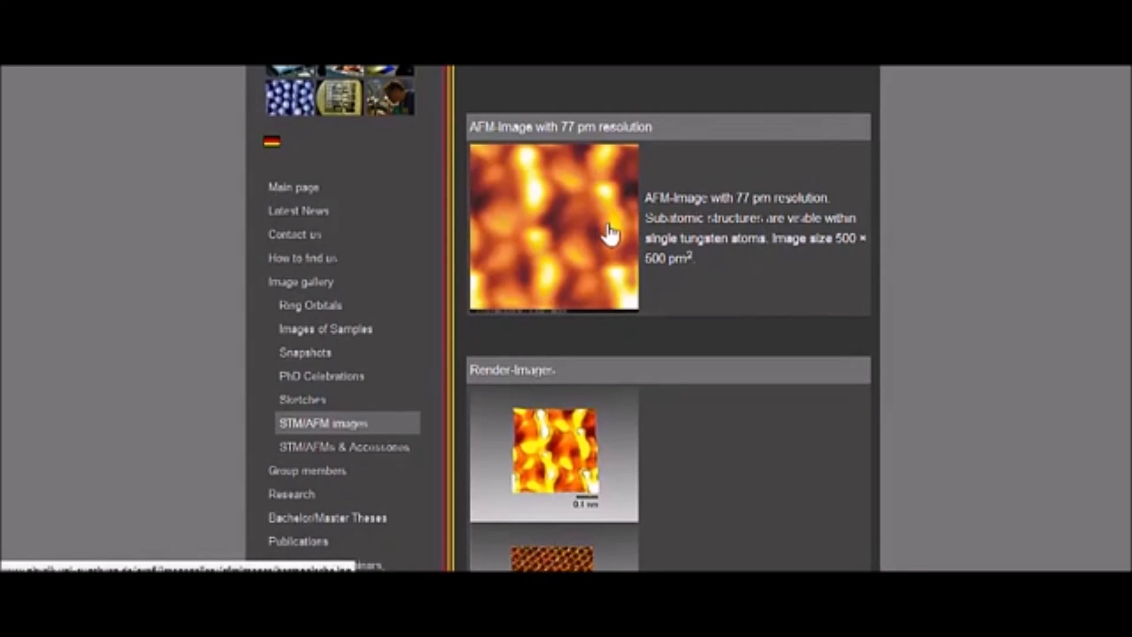
mouse_move(533, 263)
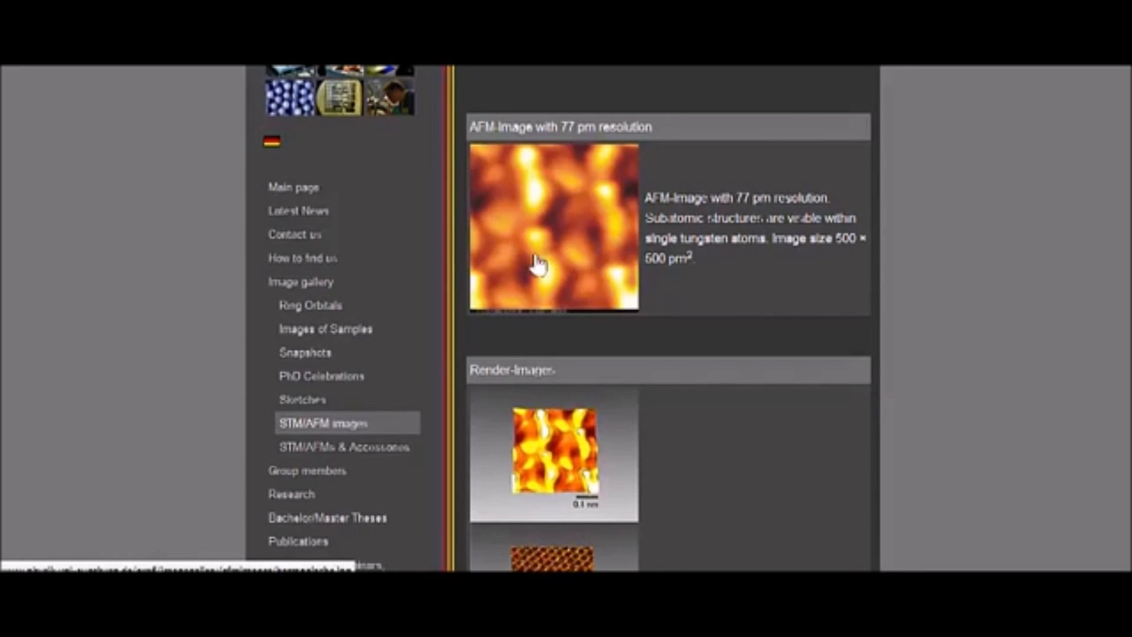
click(535, 263)
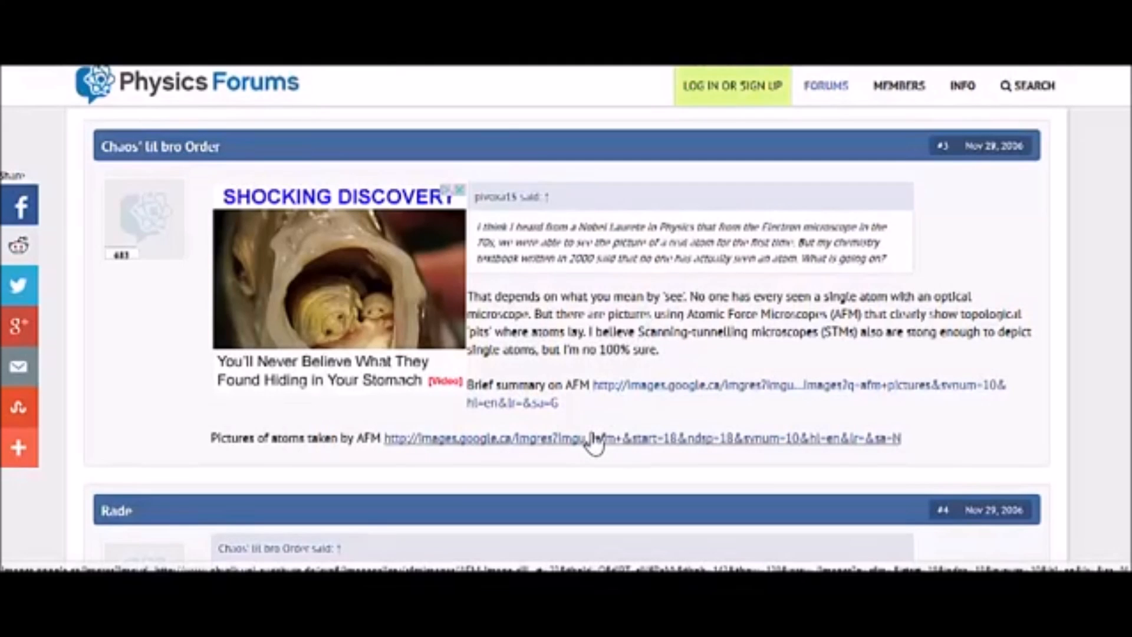
scroll(down, 3)
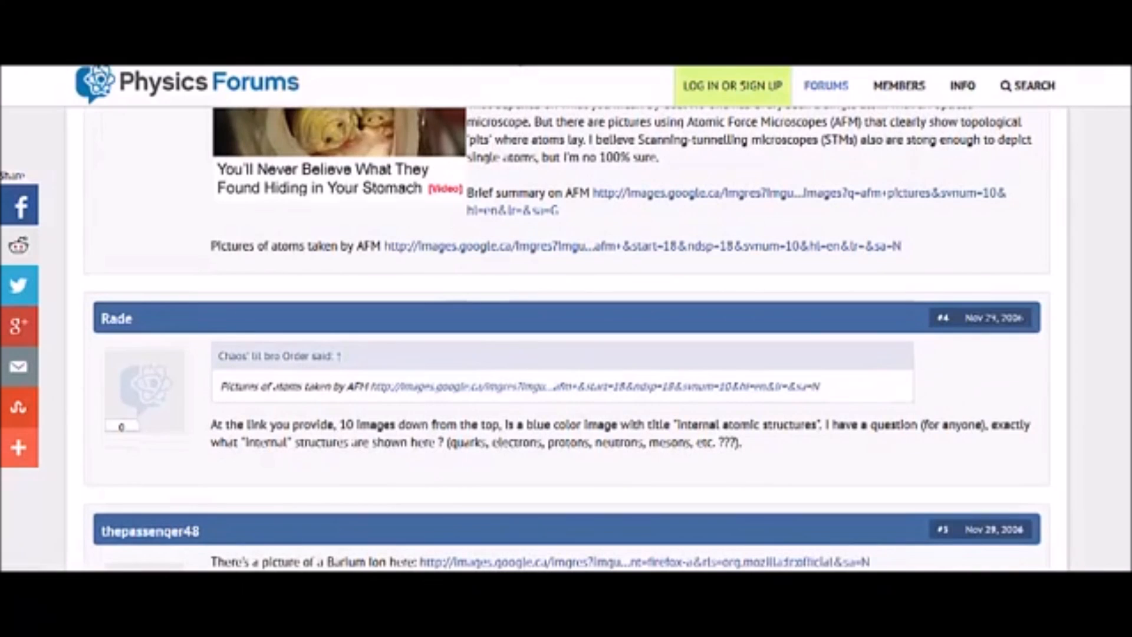
mouse_move(287, 450)
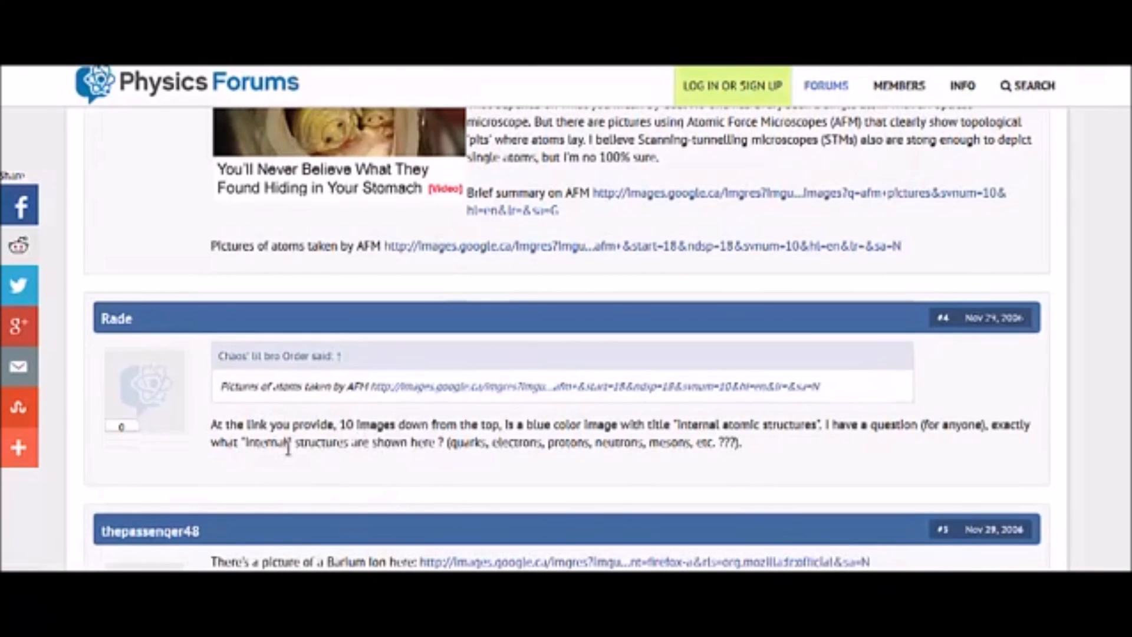
mouse_move(375, 481)
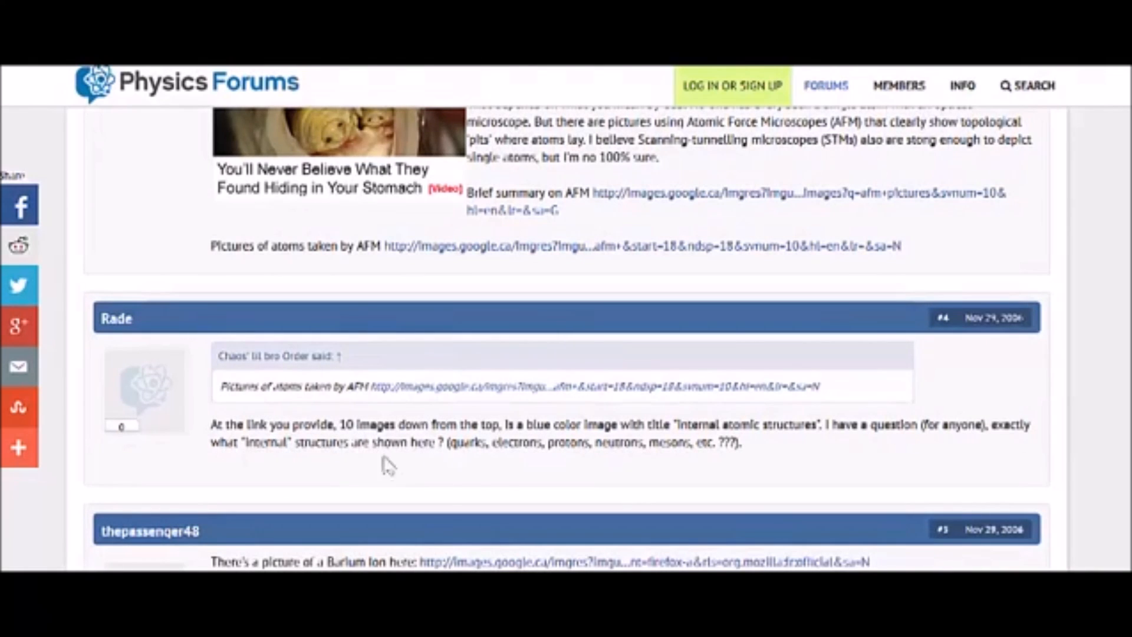
mouse_move(592, 479)
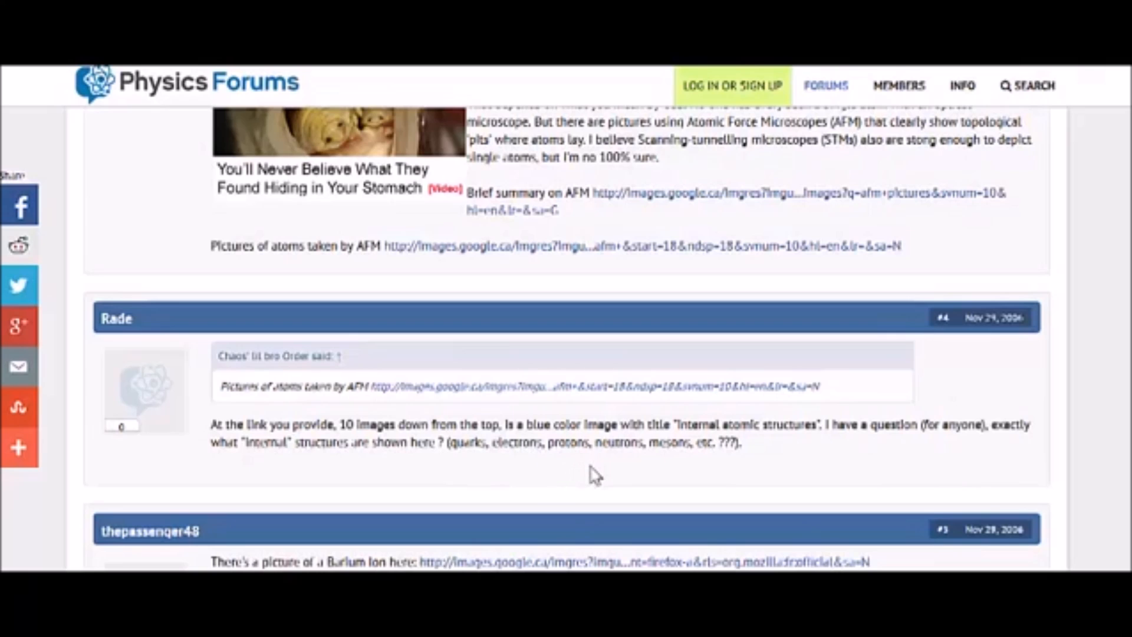
mouse_move(668, 469)
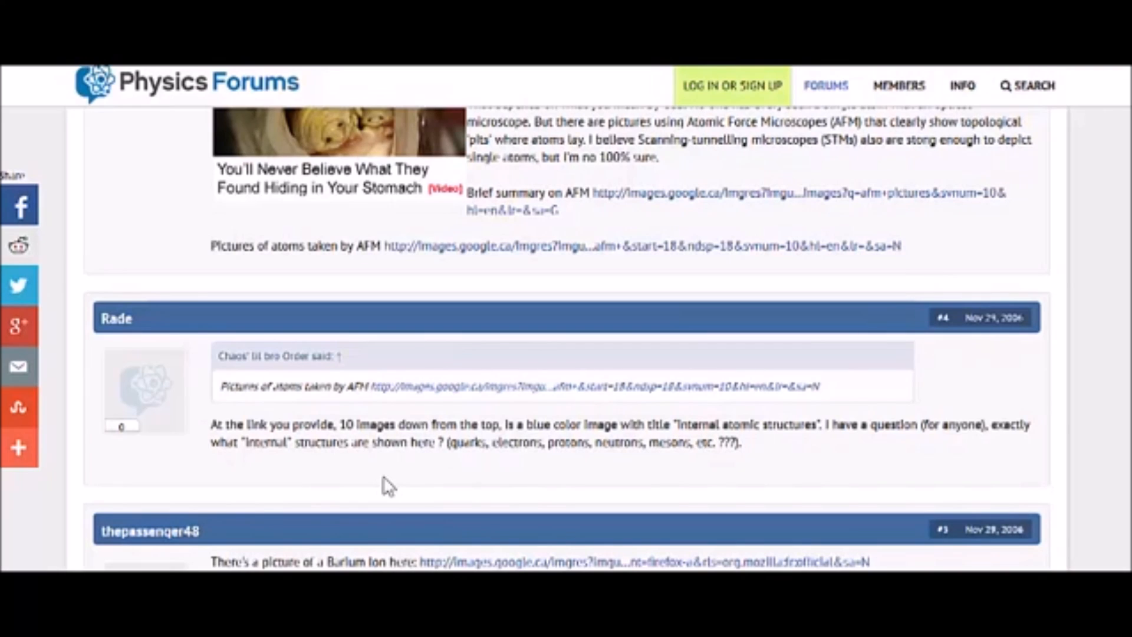
mouse_move(568, 467)
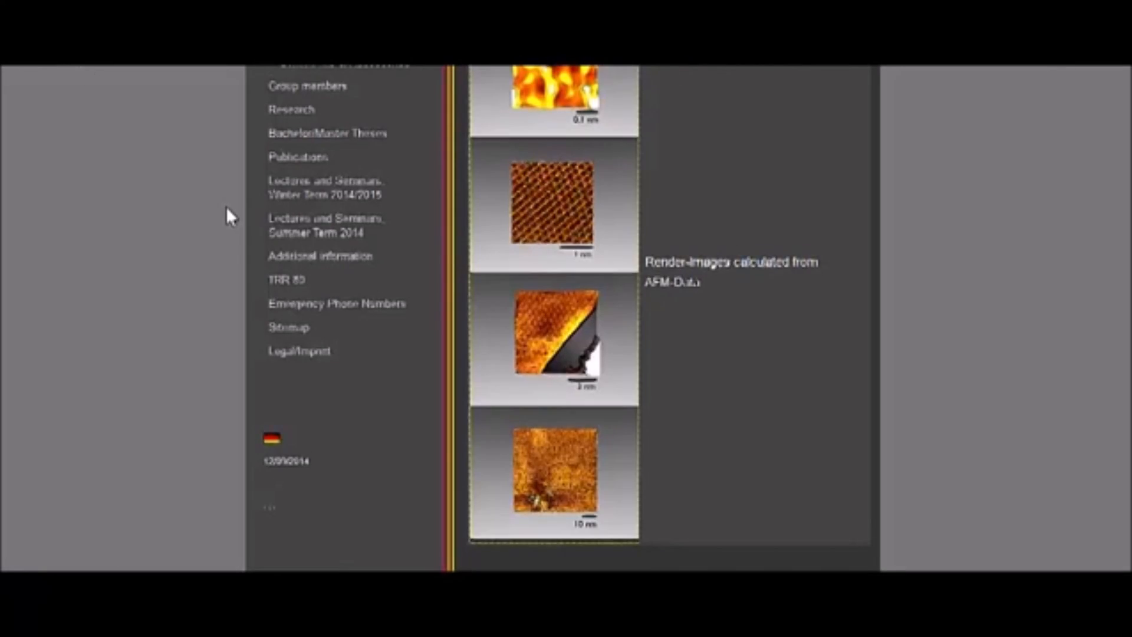
- Scroll down the thread to the sixth post about spheres as atoms in a crystal
scroll(down, 3)
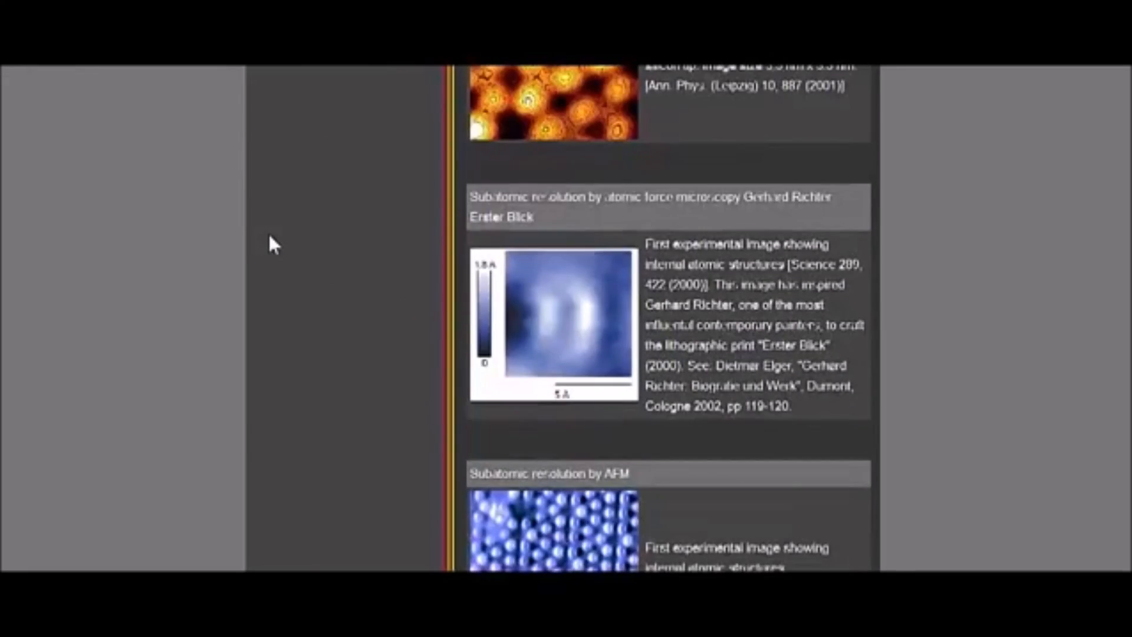
scroll(down, 3)
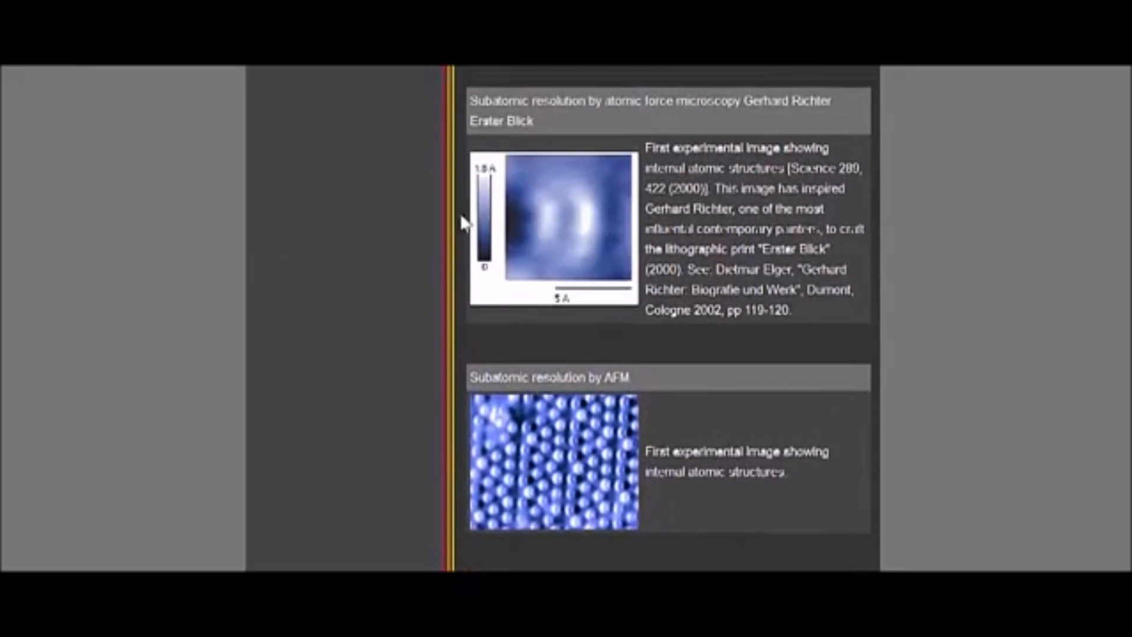
scroll(down, 3)
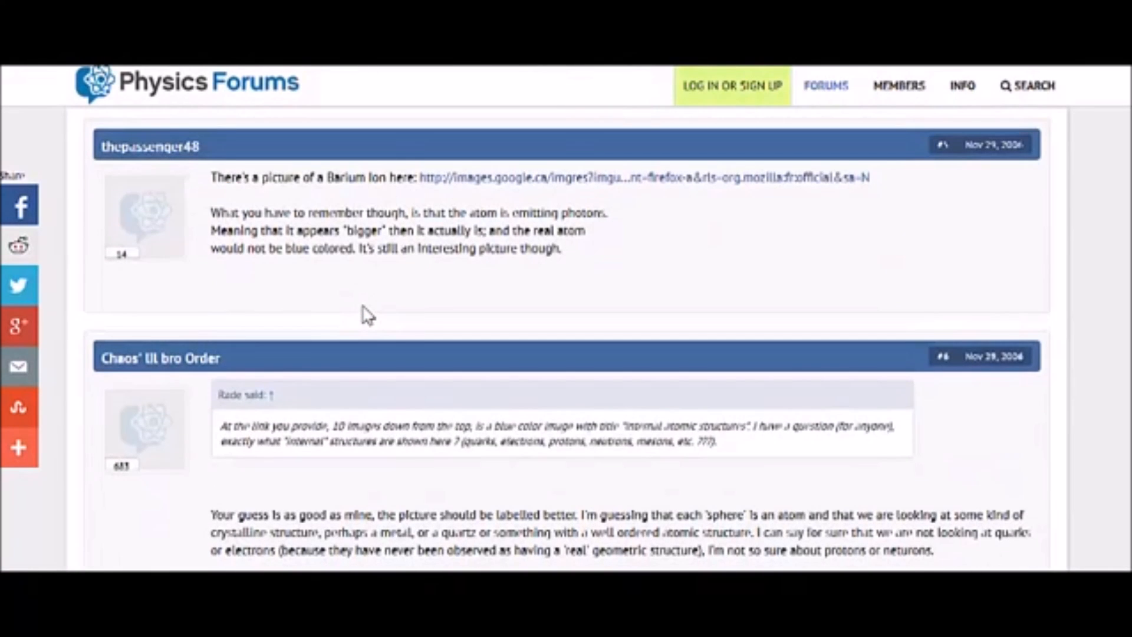
scroll(up, 3)
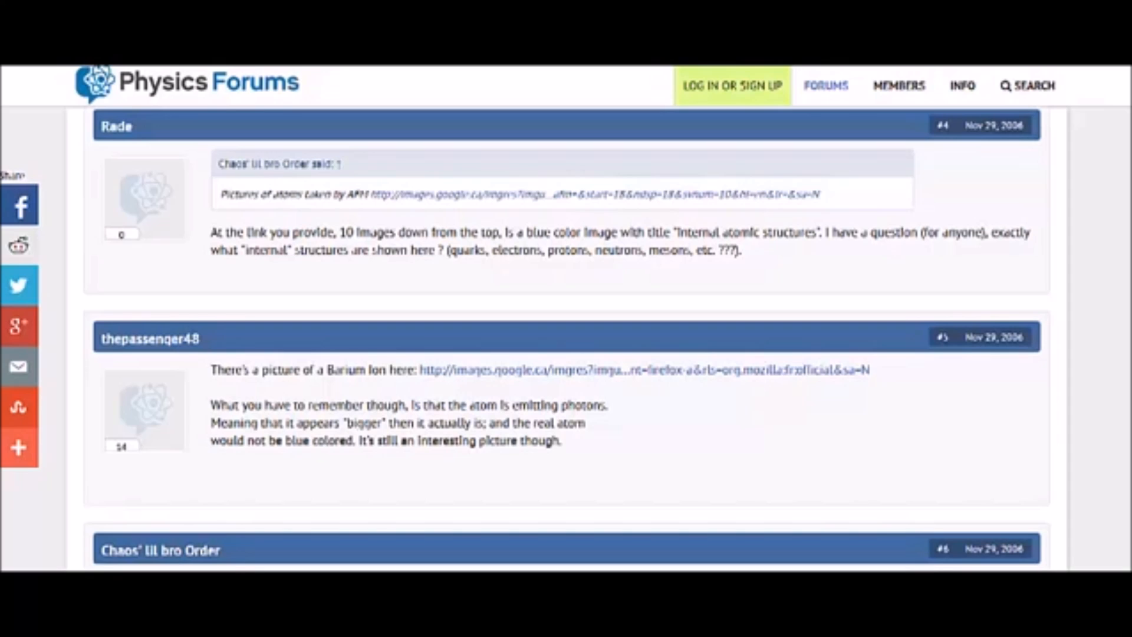
mouse_move(567, 349)
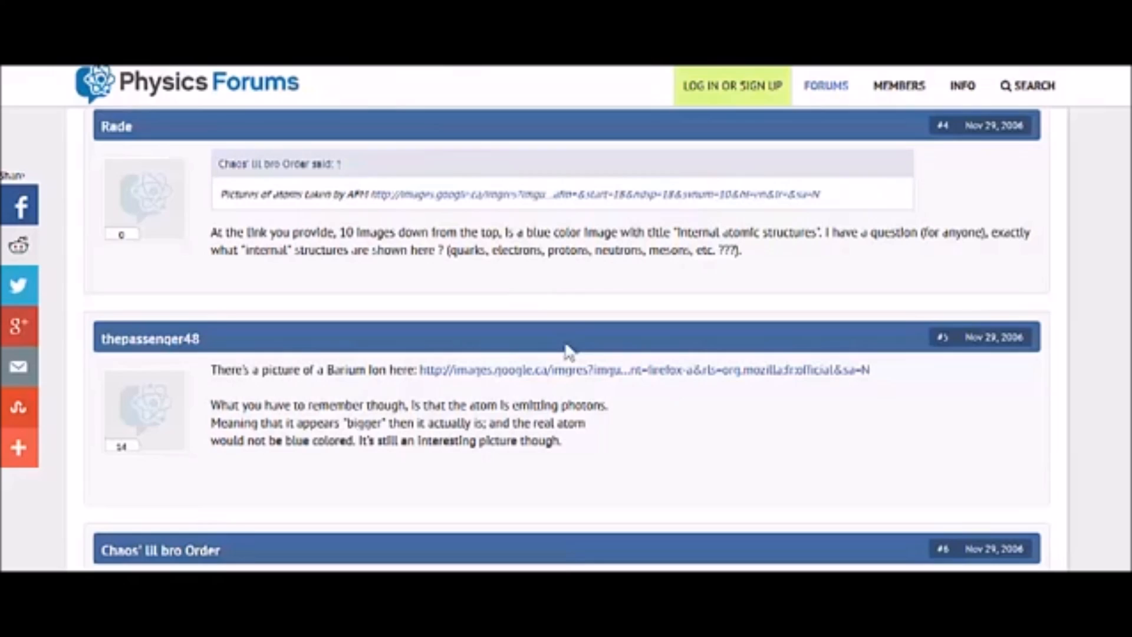
mouse_move(496, 442)
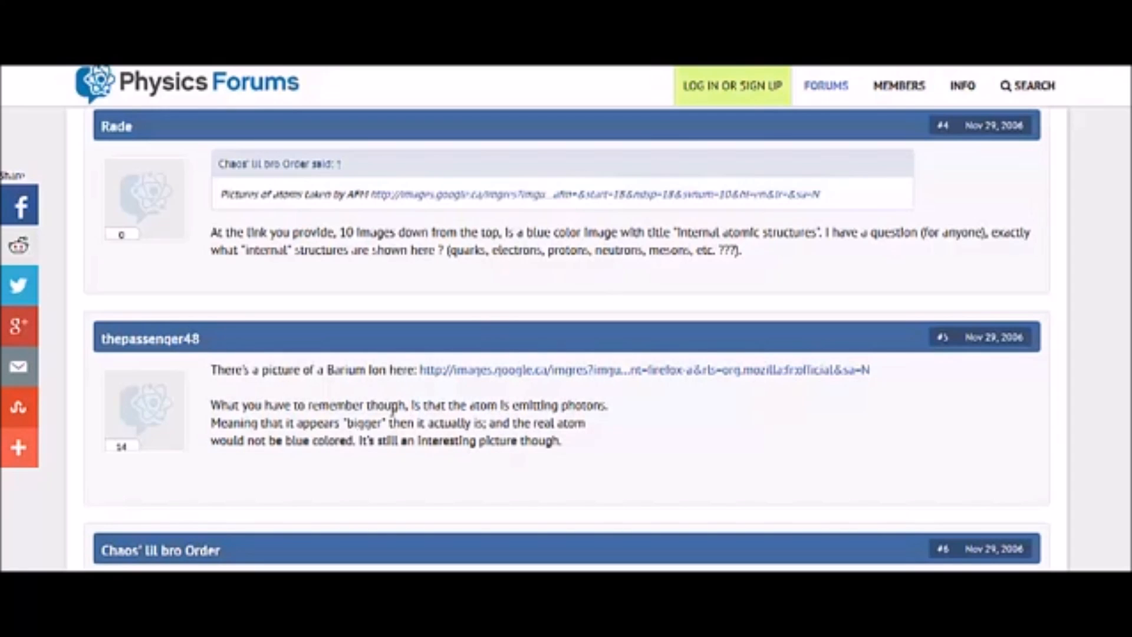
mouse_move(432, 420)
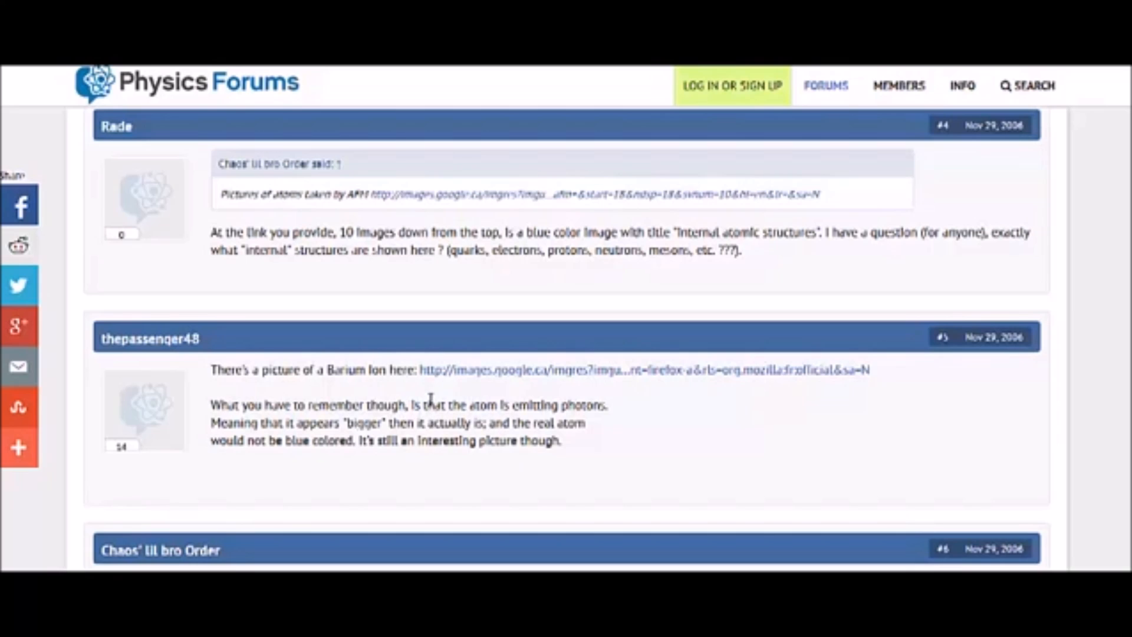